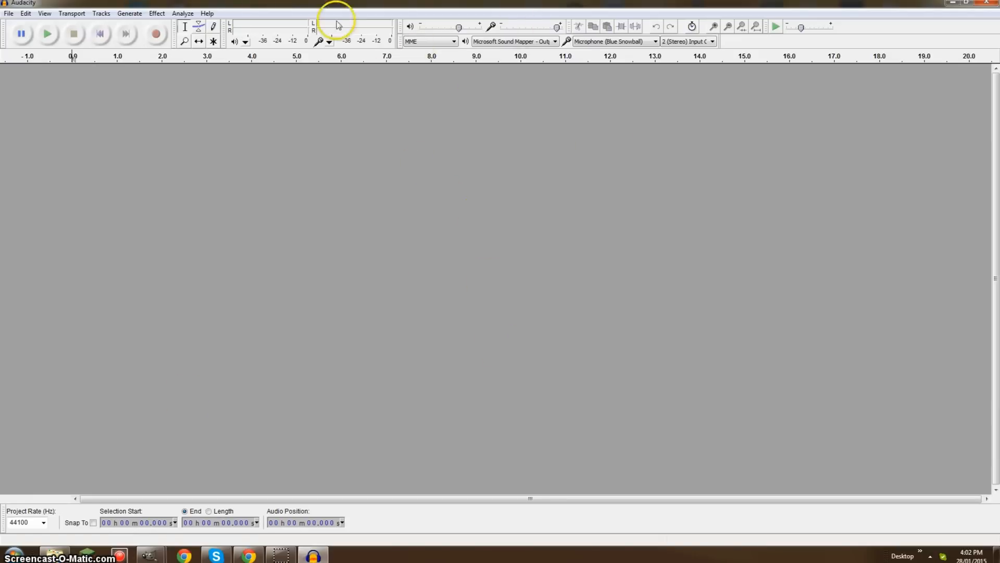
{"action": "mouse_move", "coordinate": [555, 374]}
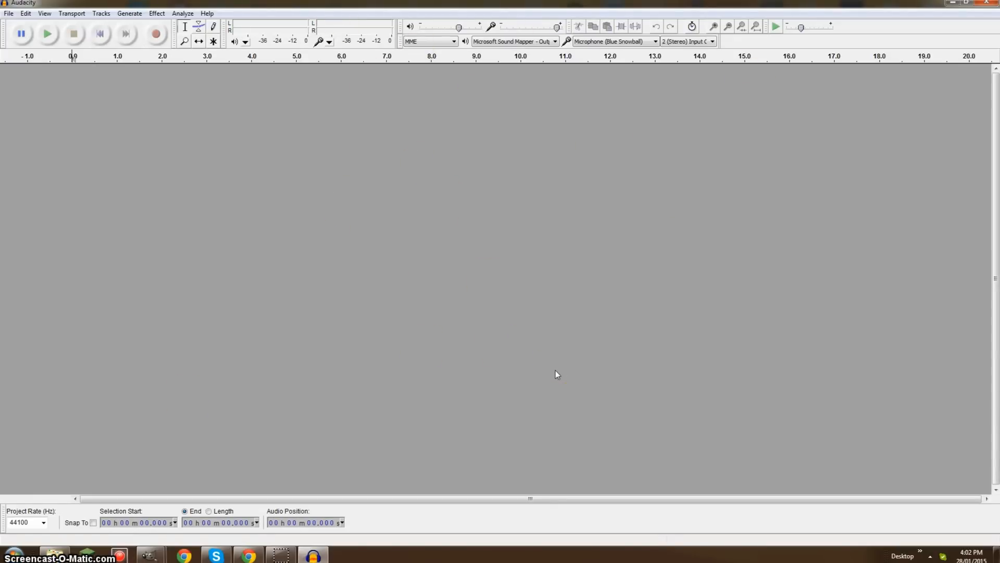
Record about six seconds of voice into a new stereo track and stop the recording.
{"action": "left_click", "coordinate": [549, 372]}
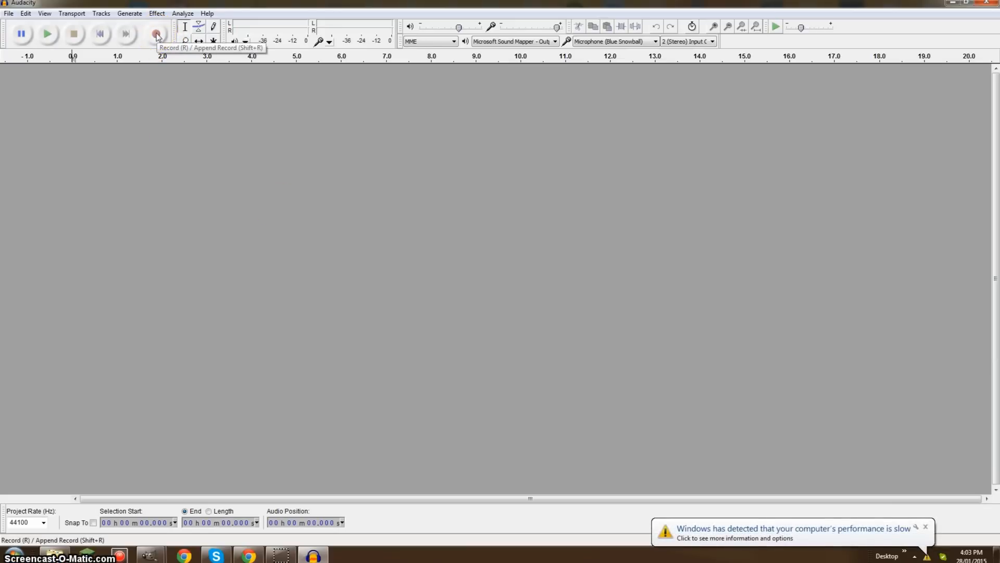
{"action": "left_click", "coordinate": [157, 33]}
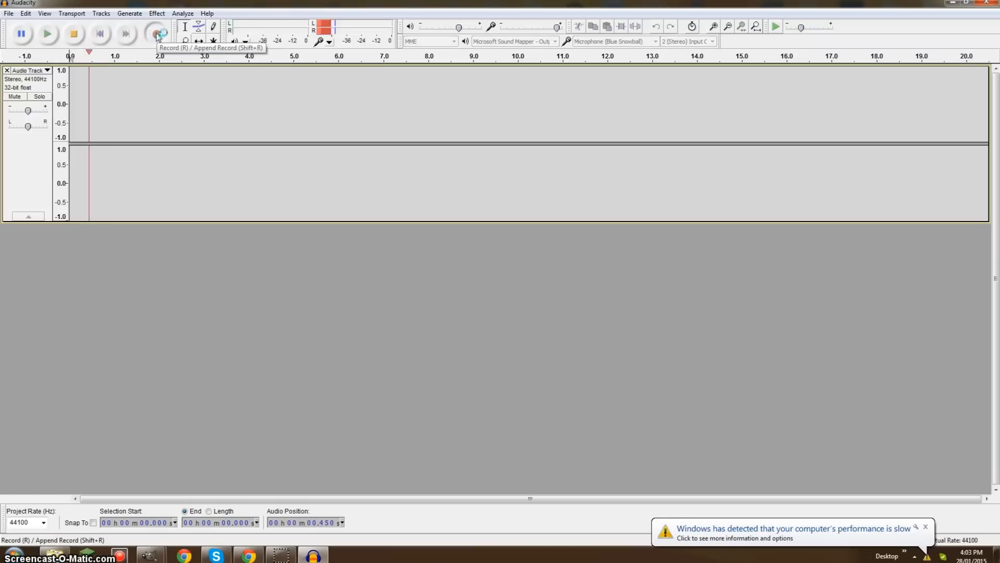
{"action": "left_click", "coordinate": [155, 33]}
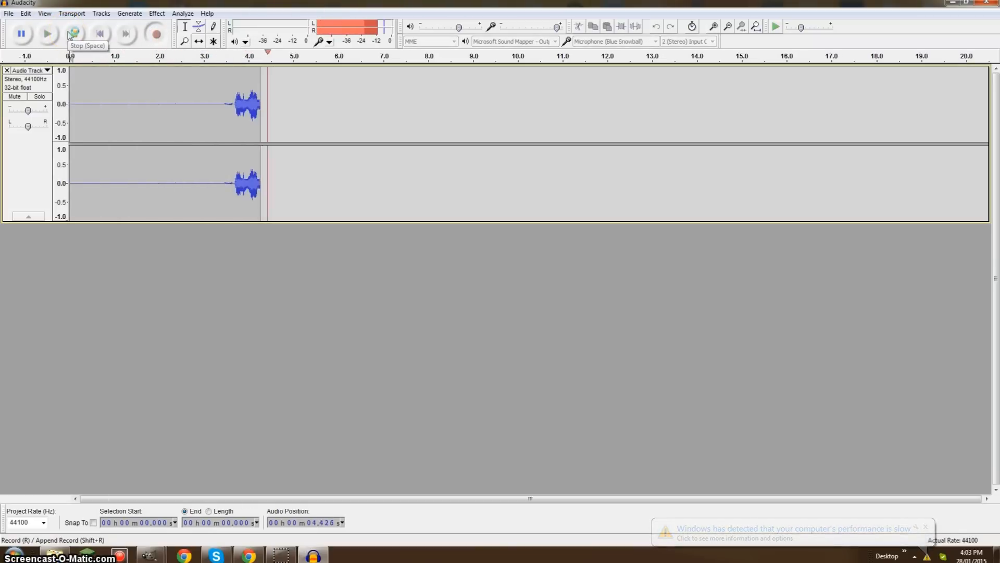
{"action": "left_click", "coordinate": [73, 33]}
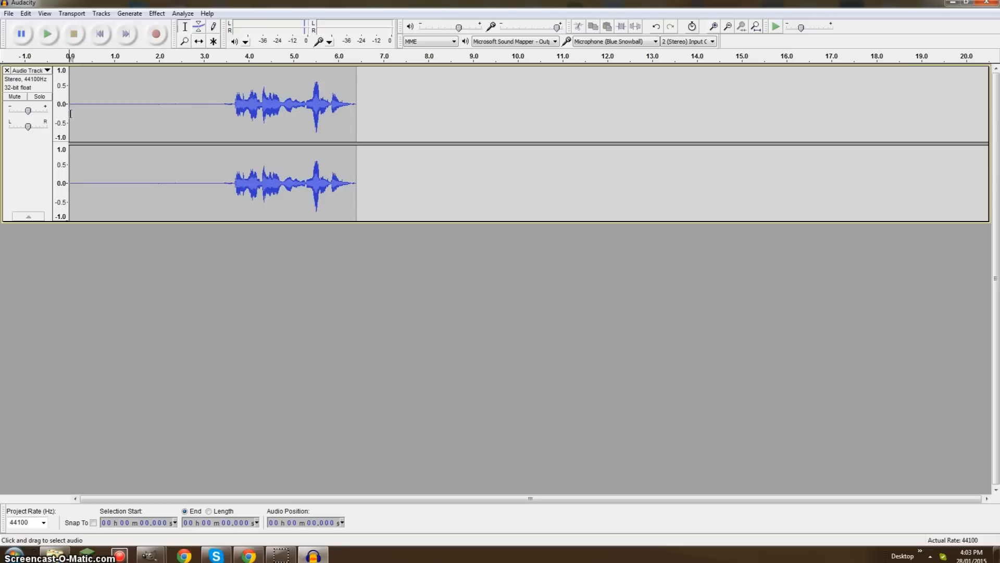
Capture a noise profile from the silent opening of the clip with Noise Removal.
{"action": "left_click_drag", "start_coordinate": [72, 108], "coordinate": [217, 108]}
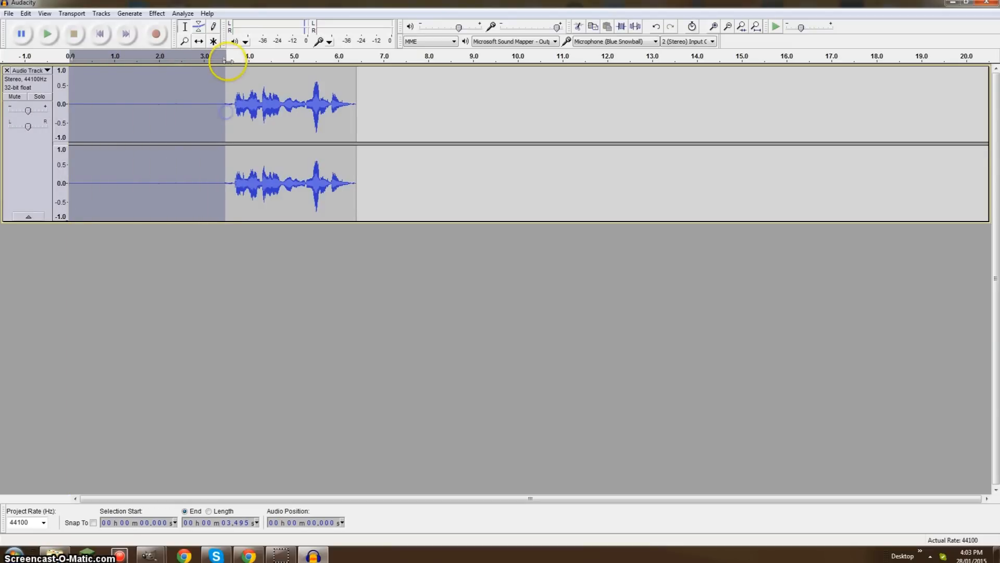
{"action": "mouse_move", "coordinate": [225, 104]}
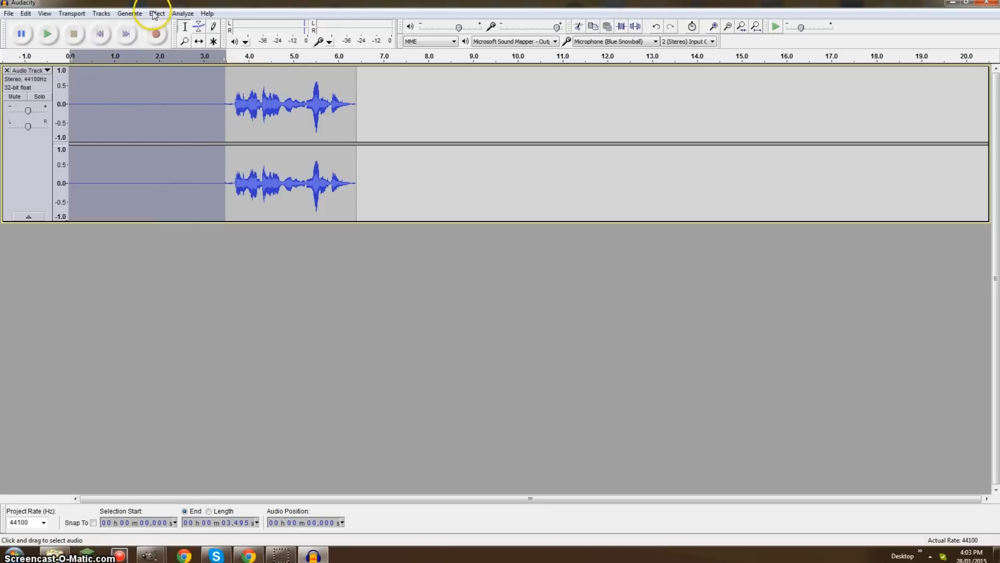
{"action": "left_click", "coordinate": [156, 13]}
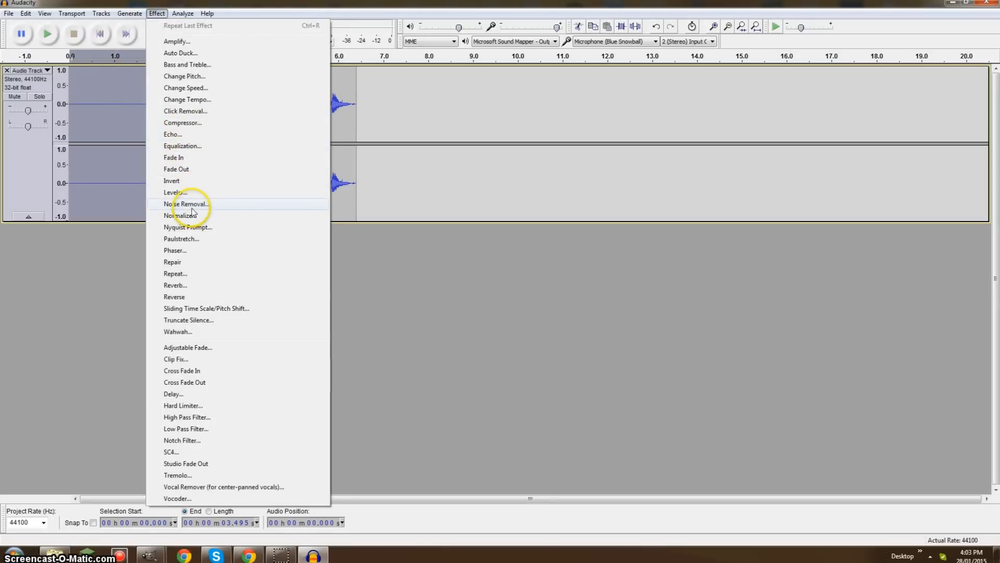
{"action": "left_click", "coordinate": [188, 203]}
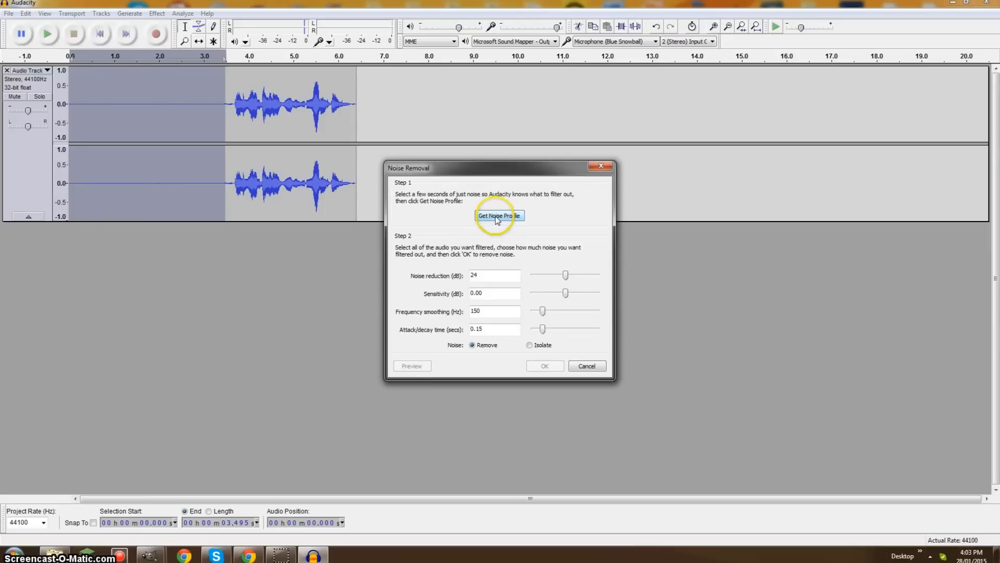
{"action": "left_click", "coordinate": [499, 215]}
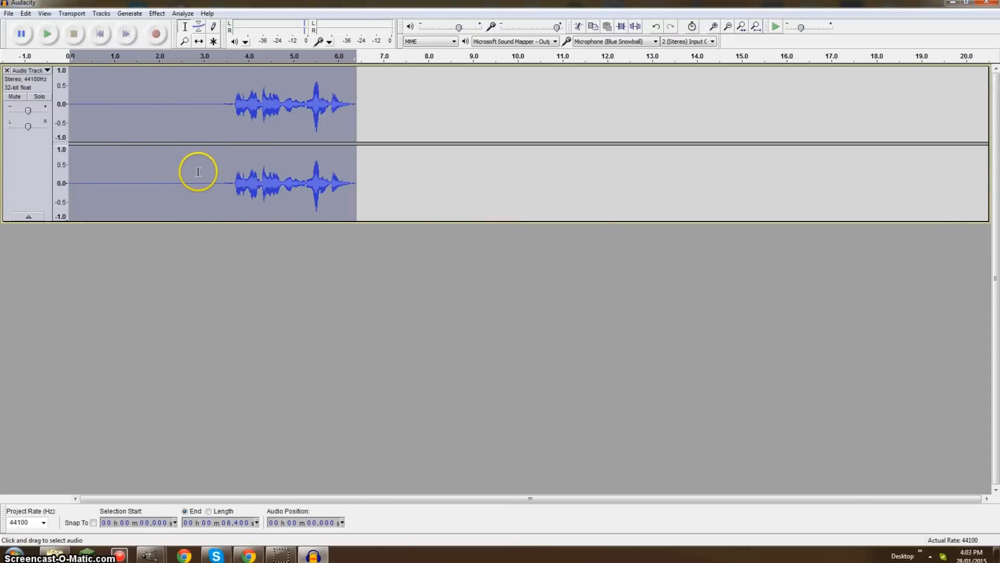
Apply noise removal across the whole voice clip using the captured profile.
{"action": "left_click", "coordinate": [157, 13]}
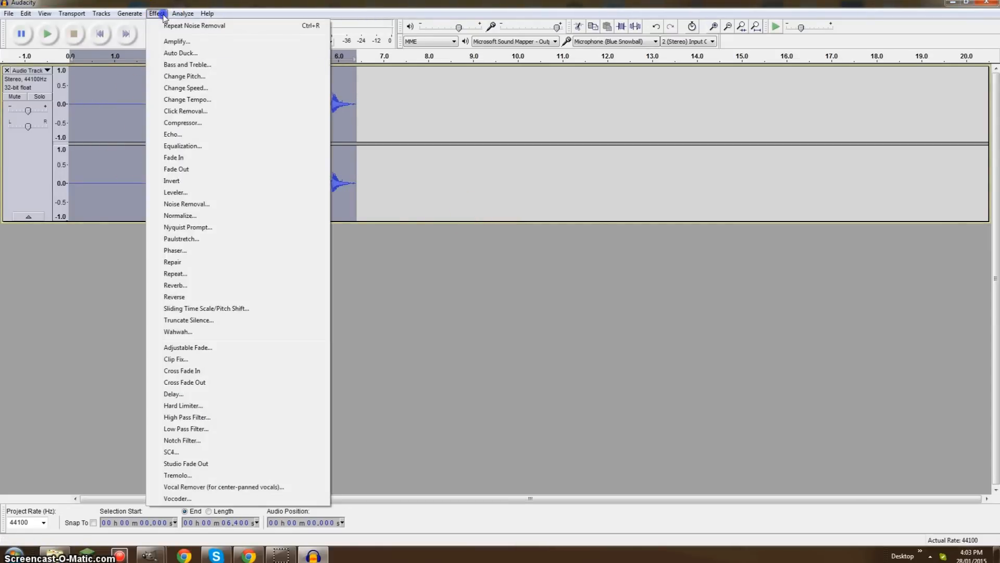
{"action": "left_click", "coordinate": [186, 203]}
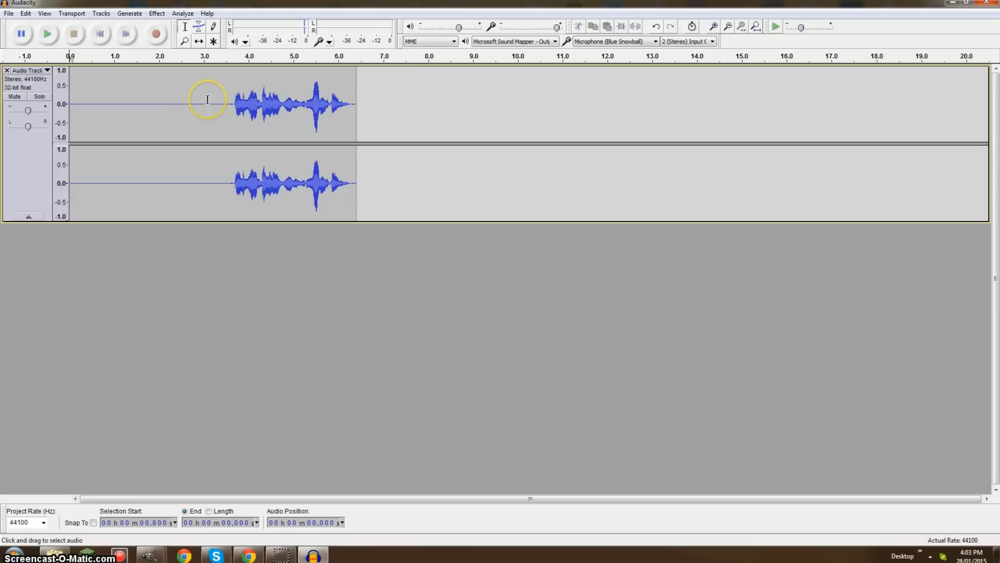
{"action": "mouse_move", "coordinate": [432, 75]}
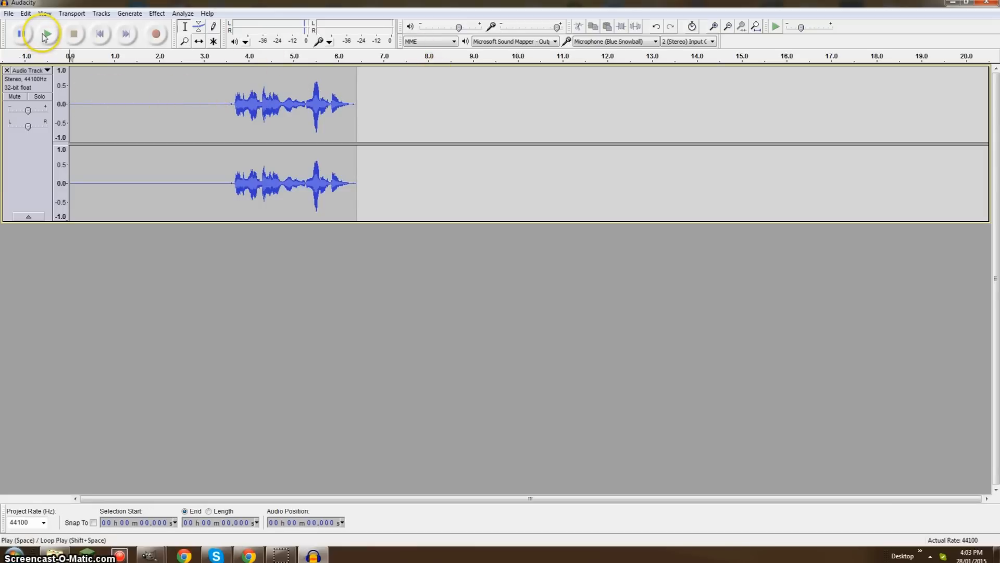
{"action": "left_click", "coordinate": [41, 33]}
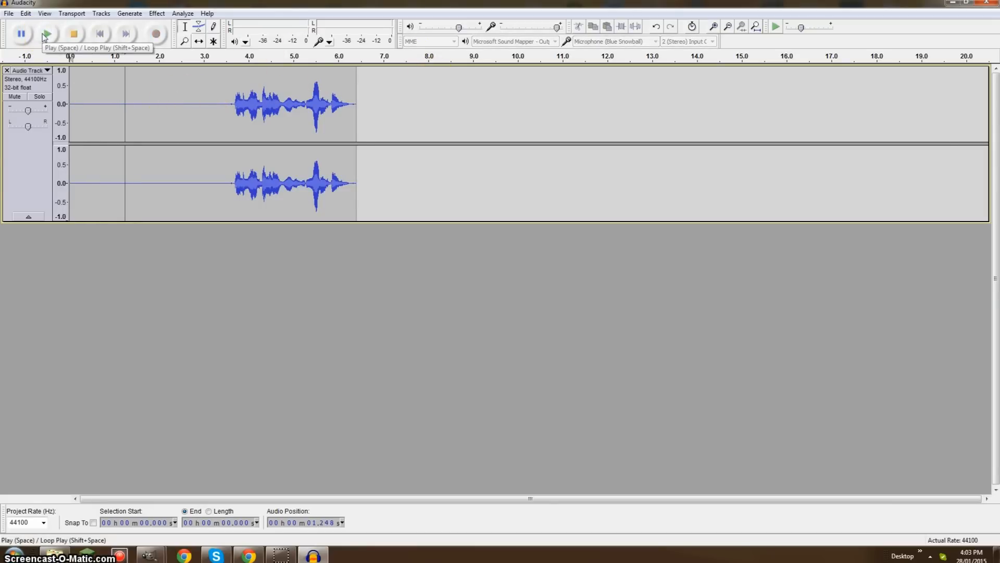
{"action": "left_click", "coordinate": [47, 34]}
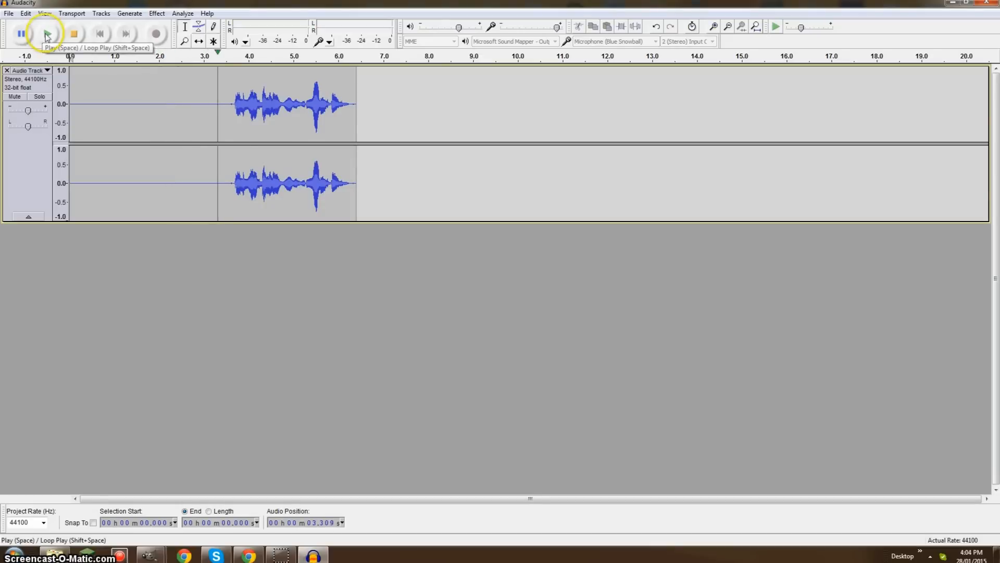
{"action": "left_click", "coordinate": [47, 33]}
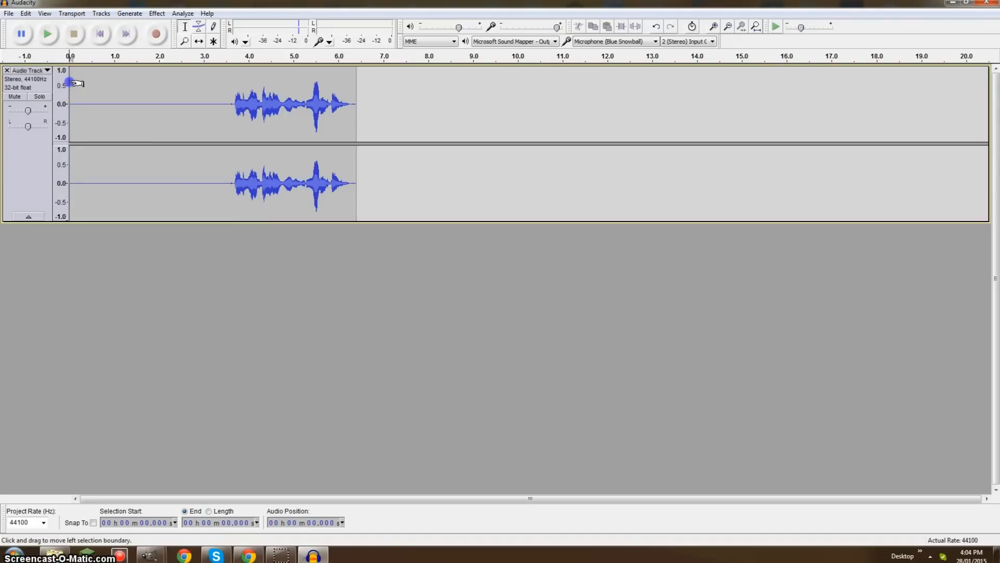
Delete the leading silence so speech starts immediately, then play the three-second clip.
{"action": "left_click_drag", "start_coordinate": [69, 83], "coordinate": [226, 83]}
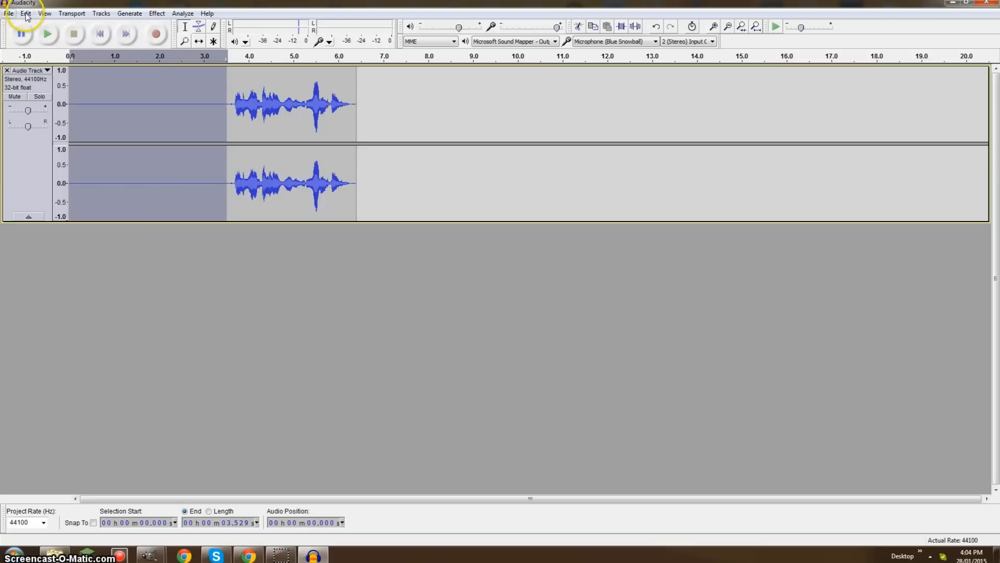
{"action": "left_click", "coordinate": [25, 12]}
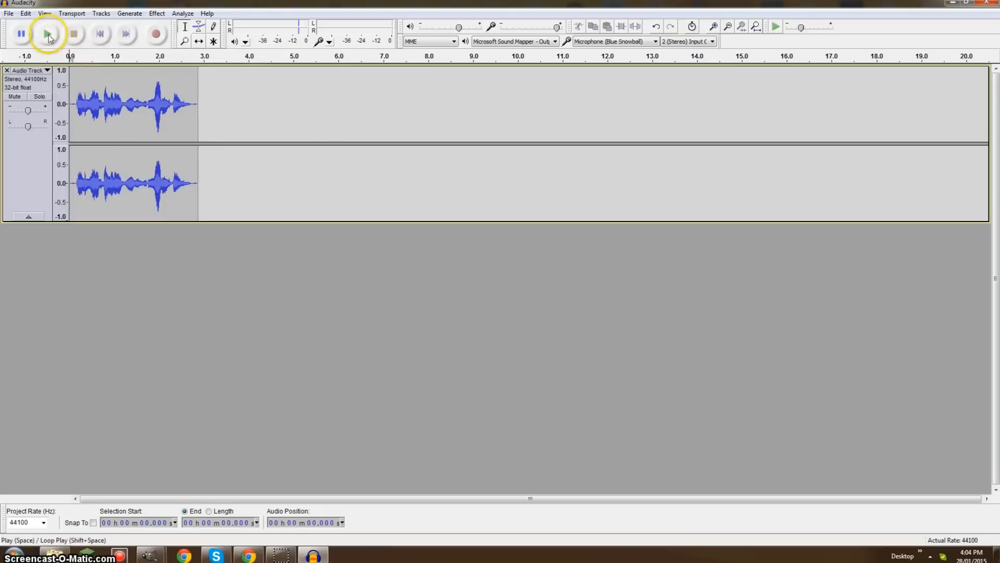
{"action": "left_click", "coordinate": [46, 33]}
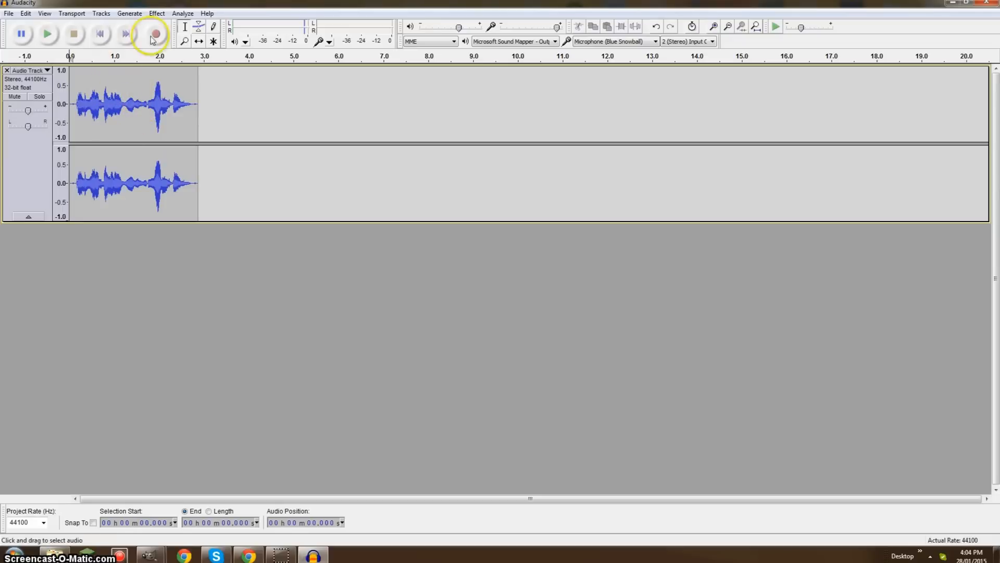
Apply the Compressor with default settings to the whole clip and play it back.
{"action": "left_click", "coordinate": [156, 12]}
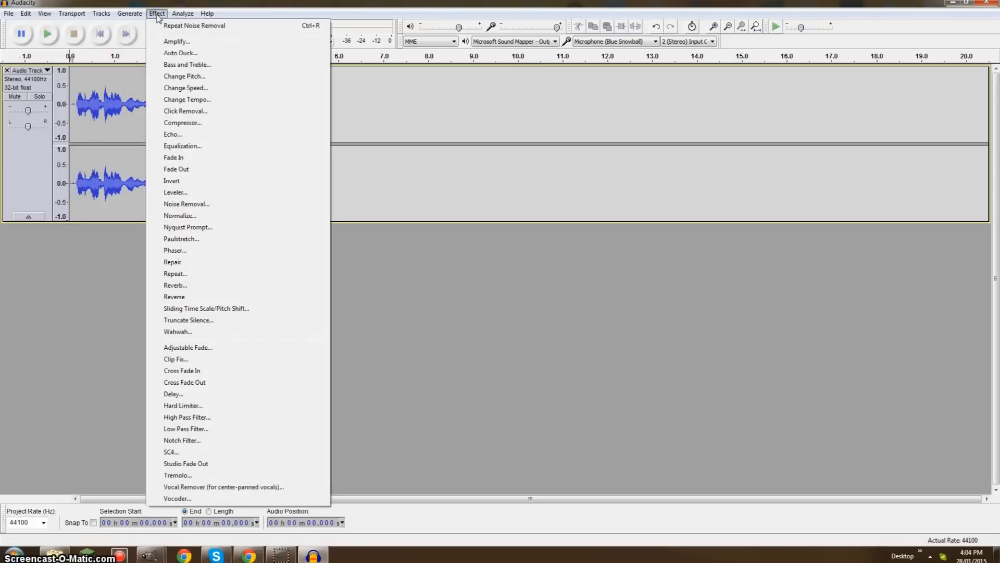
{"action": "mouse_move", "coordinate": [185, 111]}
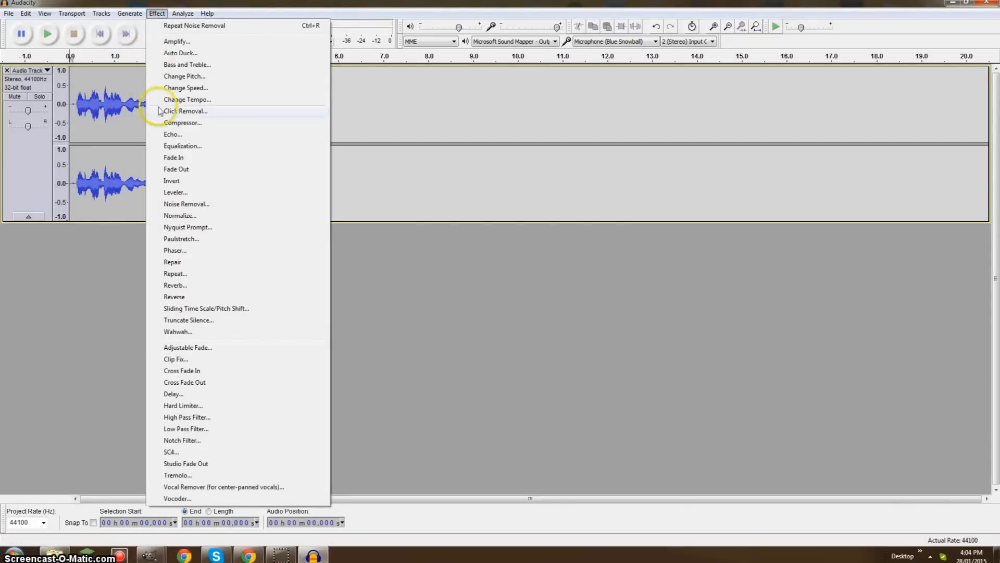
{"action": "left_click", "coordinate": [183, 123]}
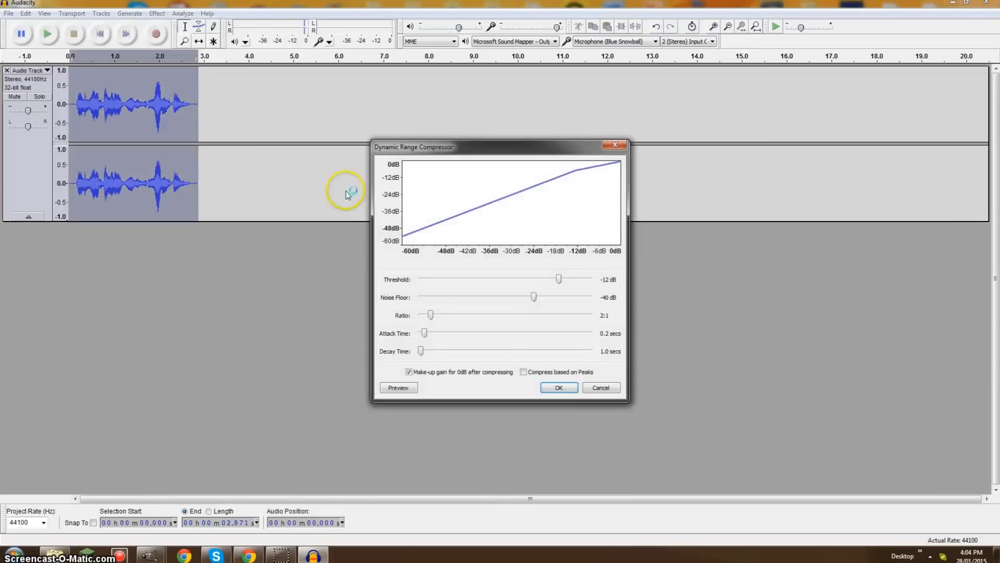
{"action": "left_click", "coordinate": [557, 388]}
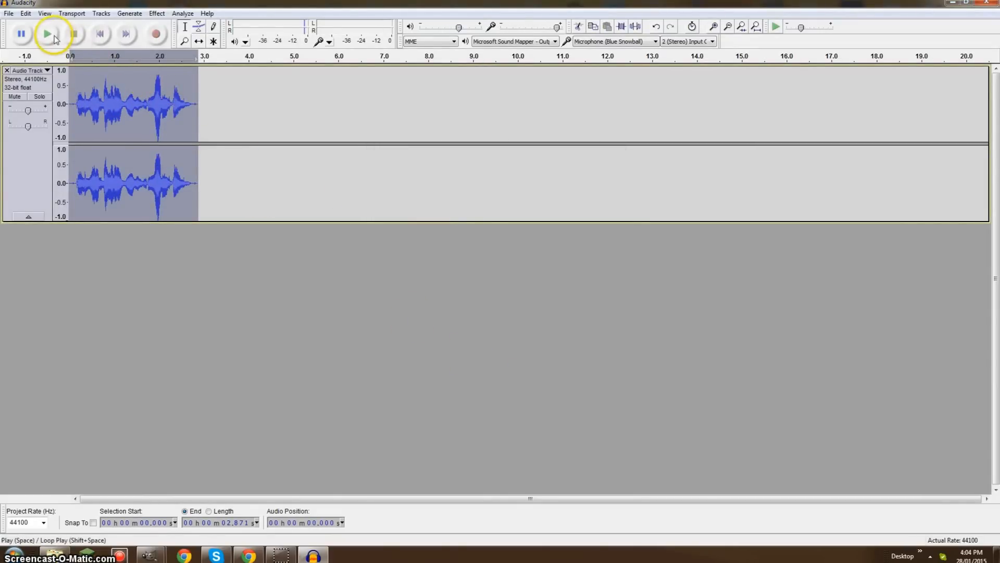
{"action": "left_click", "coordinate": [50, 33]}
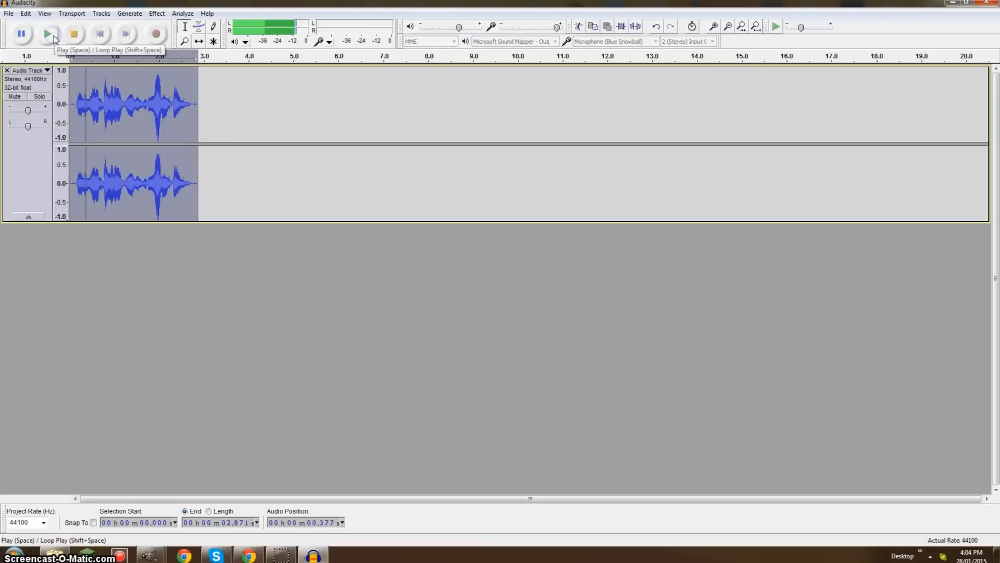
{"action": "left_click", "coordinate": [49, 34]}
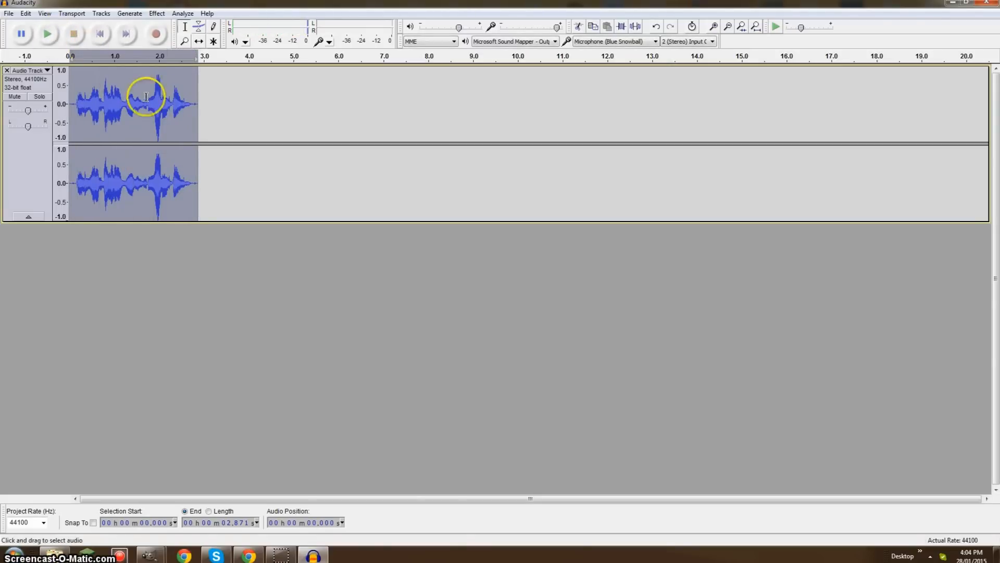
{"action": "mouse_move", "coordinate": [158, 12]}
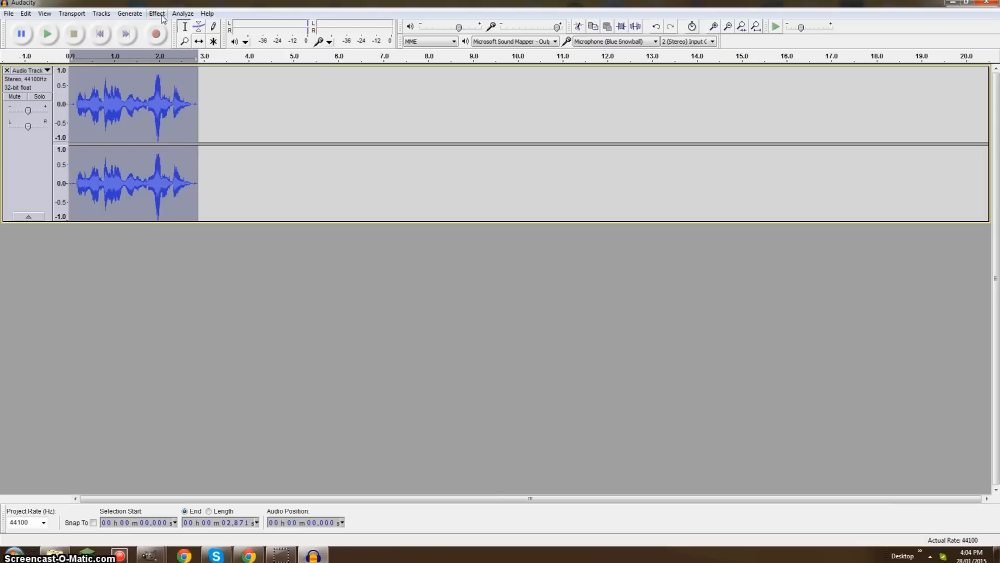
Apply Bass and Treble with boosted bass, treble -15 dB and level held at -1 dB.
{"action": "left_click", "coordinate": [156, 13]}
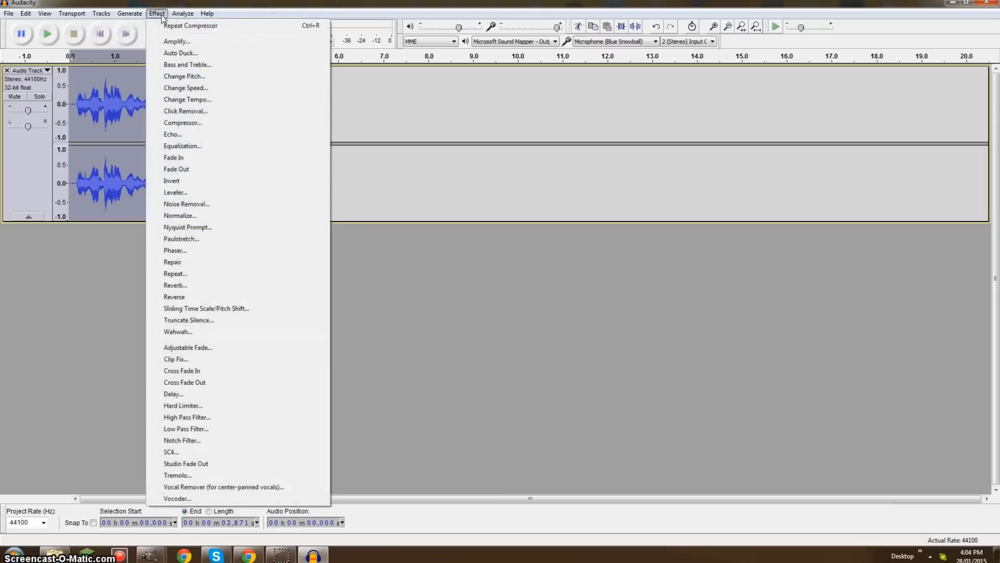
{"action": "mouse_move", "coordinate": [178, 64]}
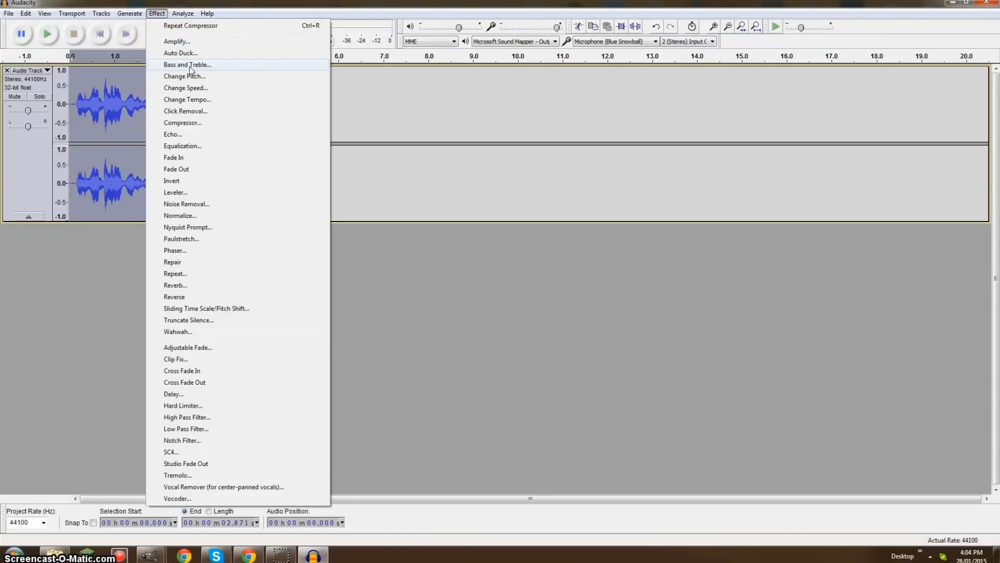
{"action": "left_click", "coordinate": [187, 64]}
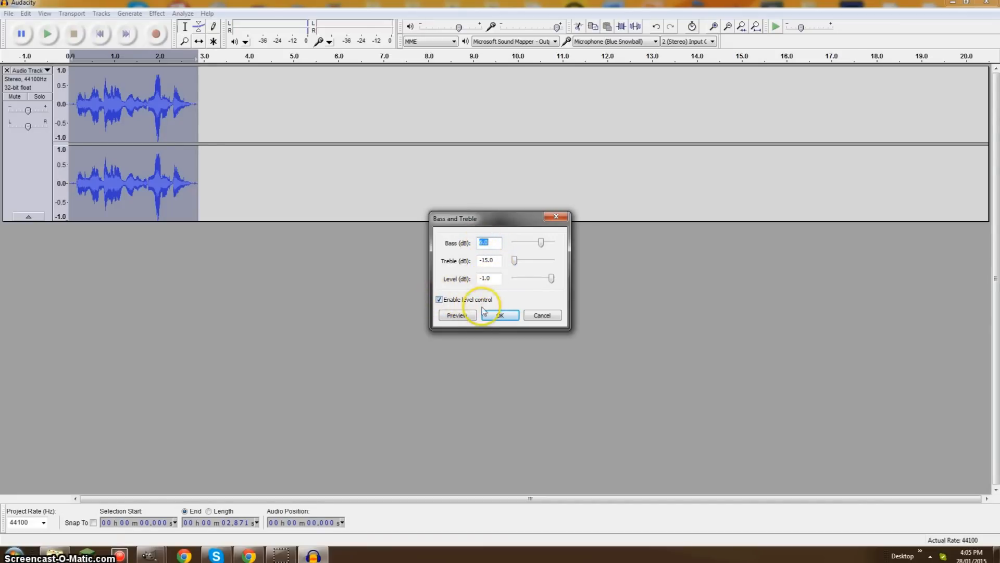
{"action": "left_click", "coordinate": [501, 314]}
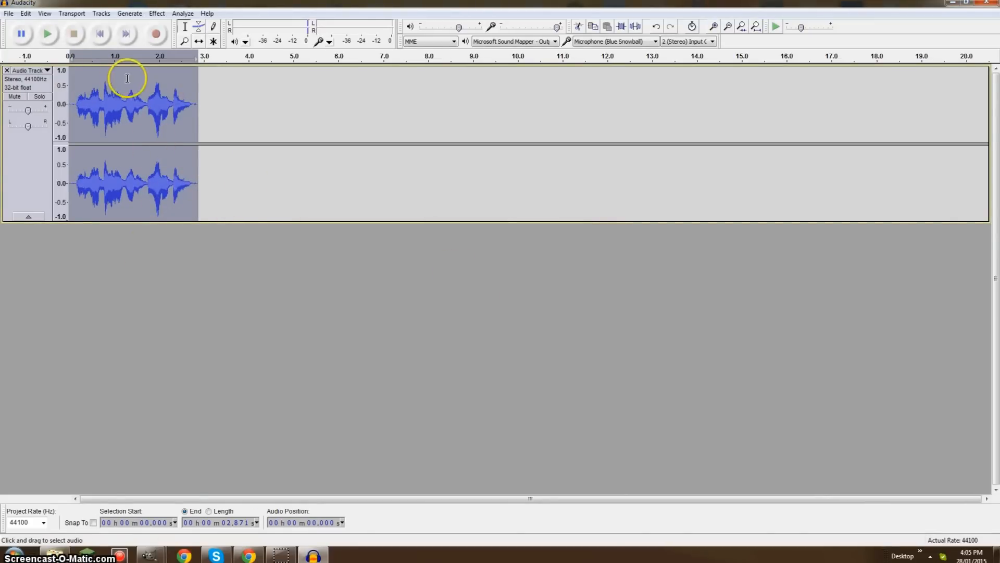
{"action": "mouse_move", "coordinate": [48, 33]}
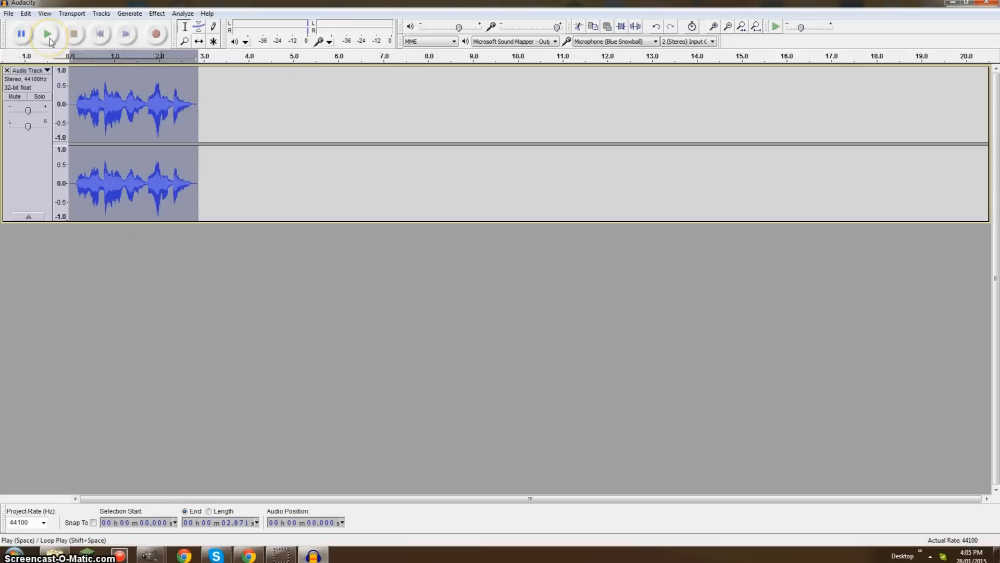
Play the processed clip through once and stop playback.
{"action": "left_click", "coordinate": [47, 33]}
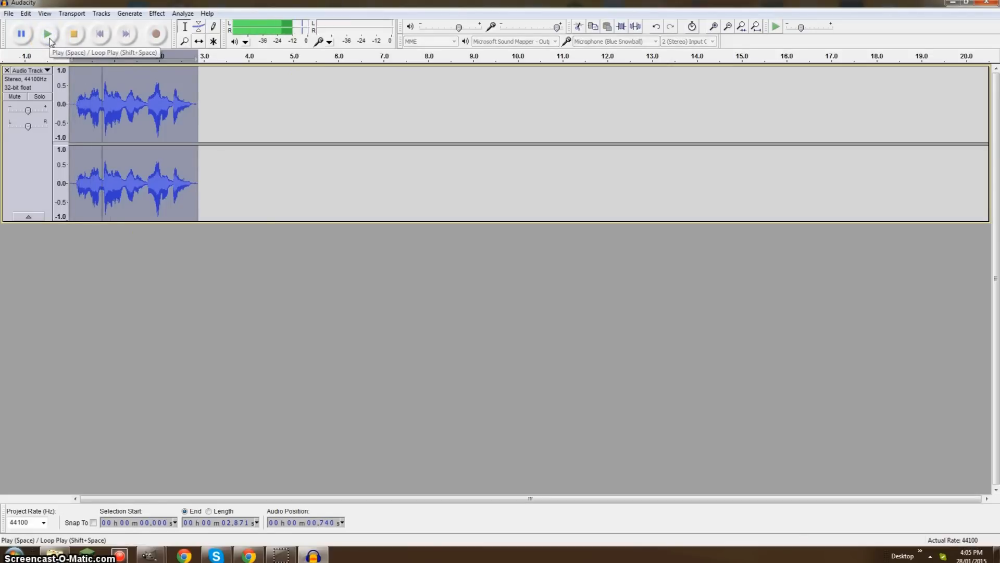
{"action": "left_click", "coordinate": [48, 33]}
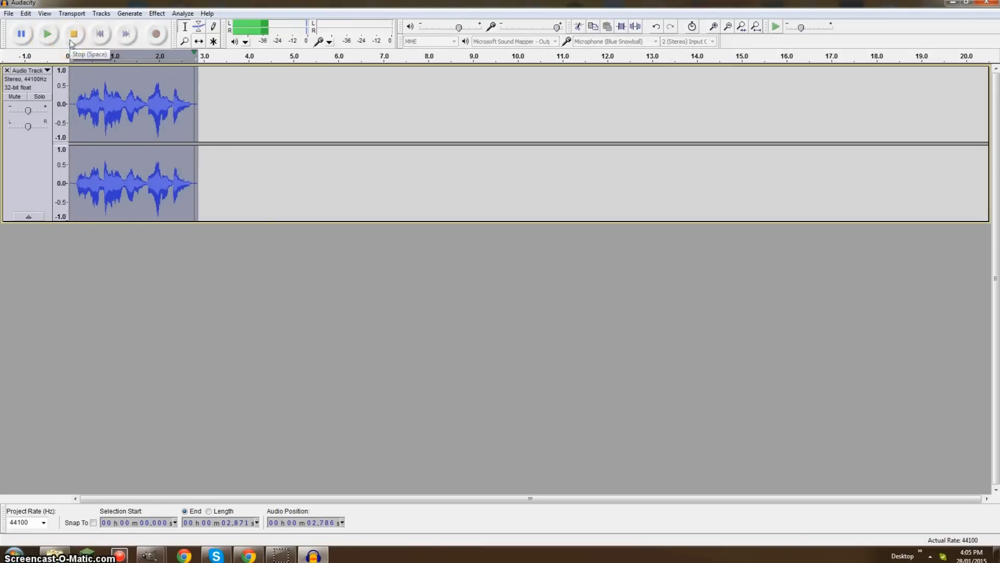
{"action": "left_click", "coordinate": [73, 33]}
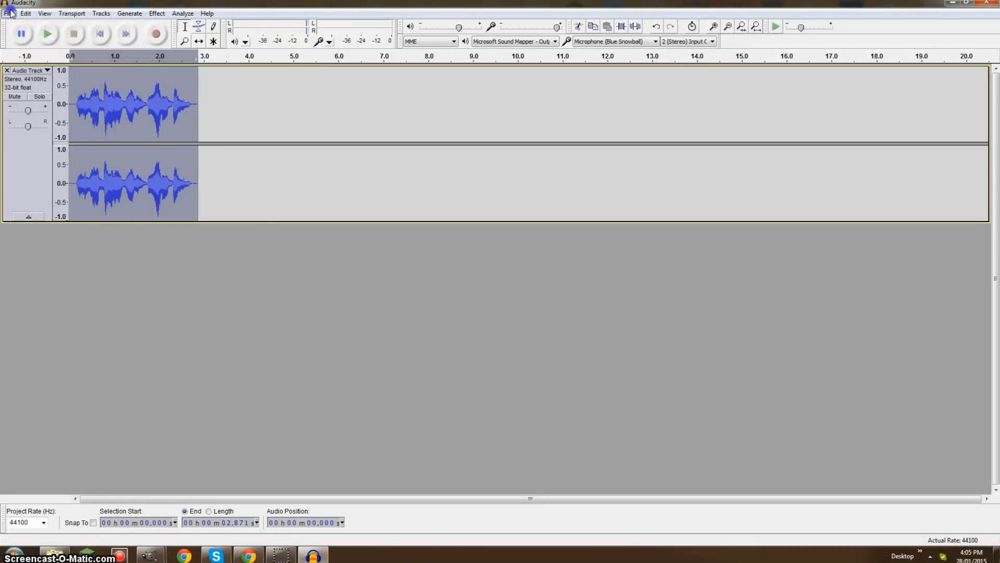
{"action": "left_click", "coordinate": [9, 12]}
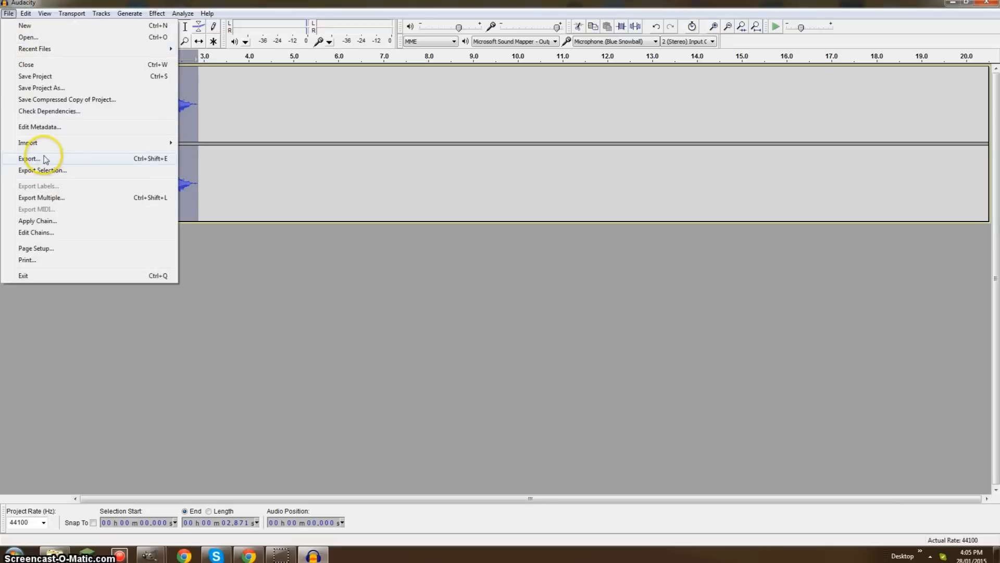
Export the clip to the Desktop as 16-bit WAV named audioclip101.
{"action": "left_click", "coordinate": [30, 158]}
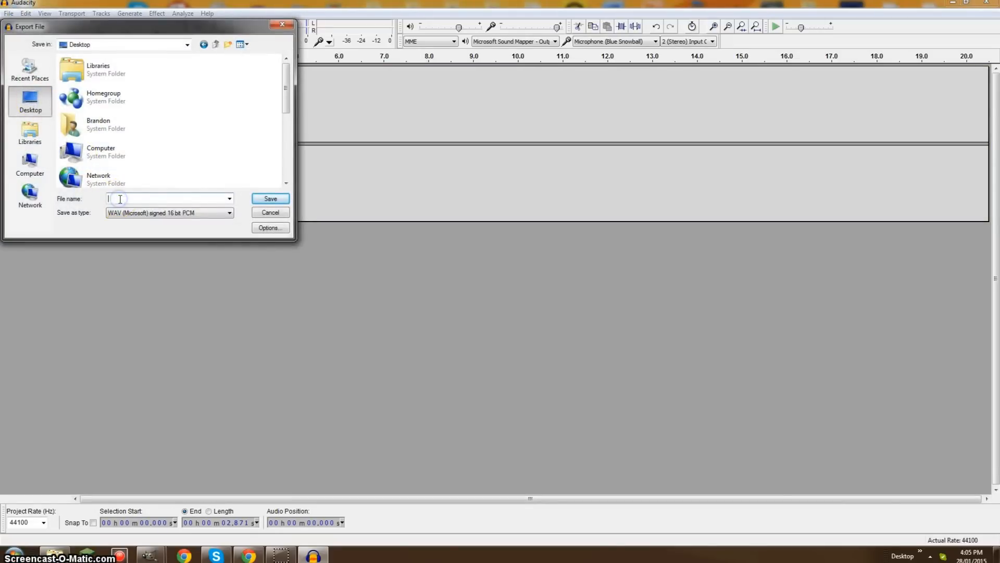
{"action": "type", "text": "audioclip101"}
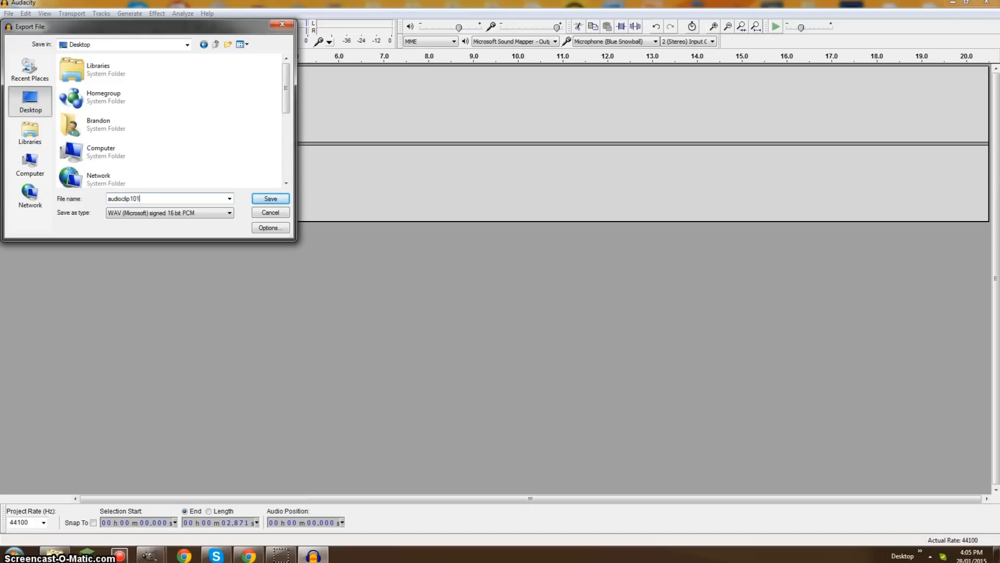
{"action": "left_click", "coordinate": [270, 198]}
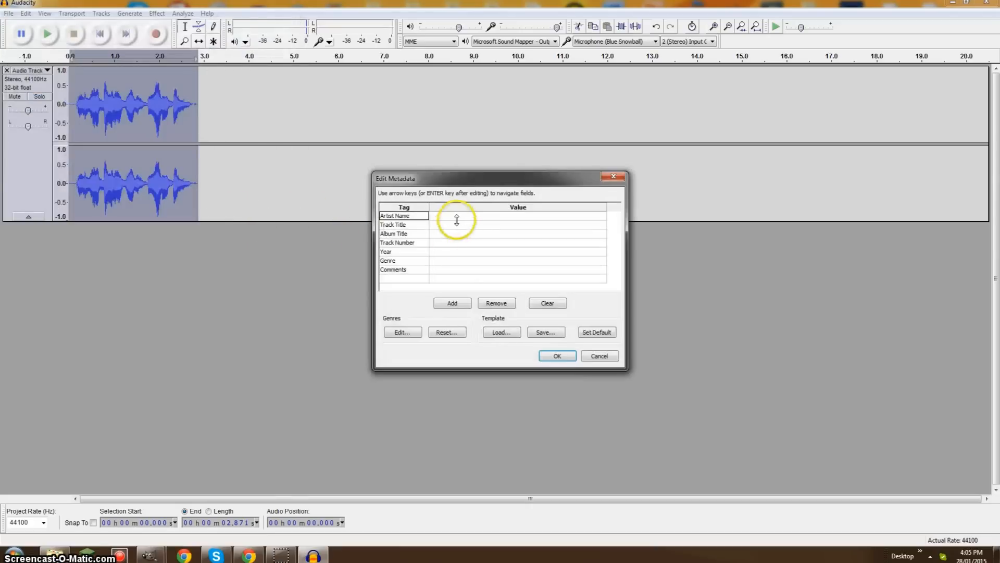
Fill in artist 'me', track title 'youtube he max', album 'sweg', track number 123 and year 2016.
{"action": "type", "text": "me"}
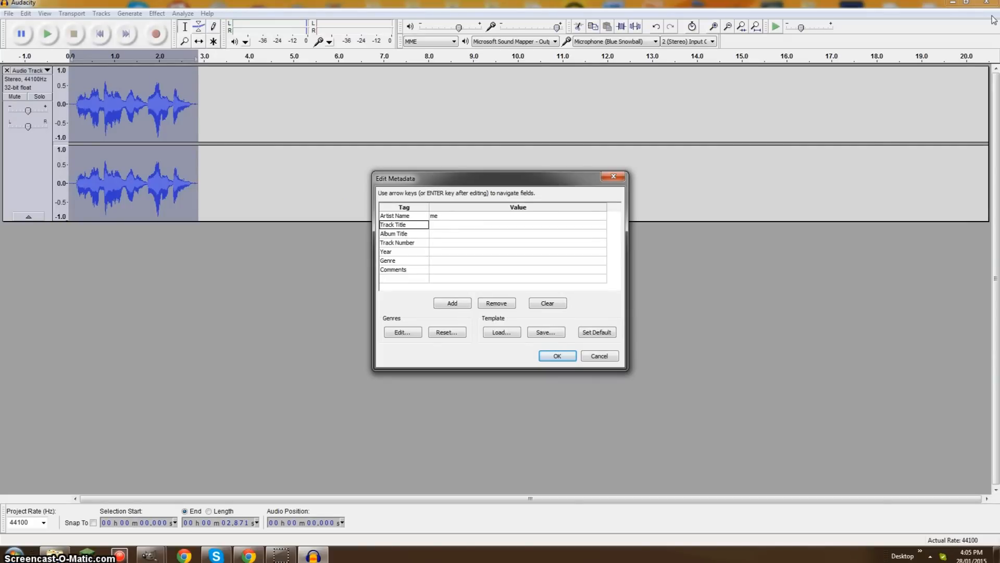
{"action": "left_click", "coordinate": [517, 224]}
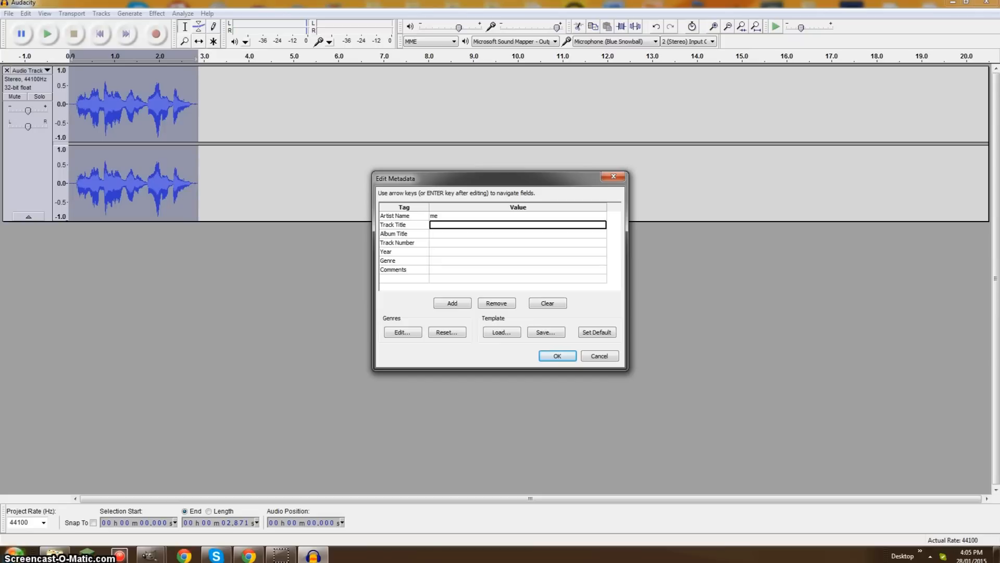
{"action": "type", "text": "youtube to te"}
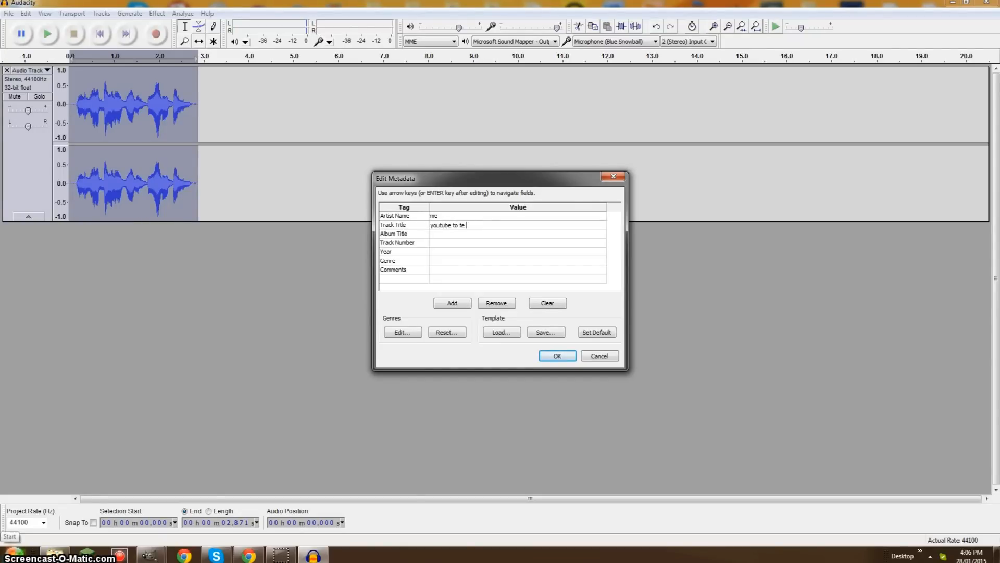
{"action": "type", "text": "he max"}
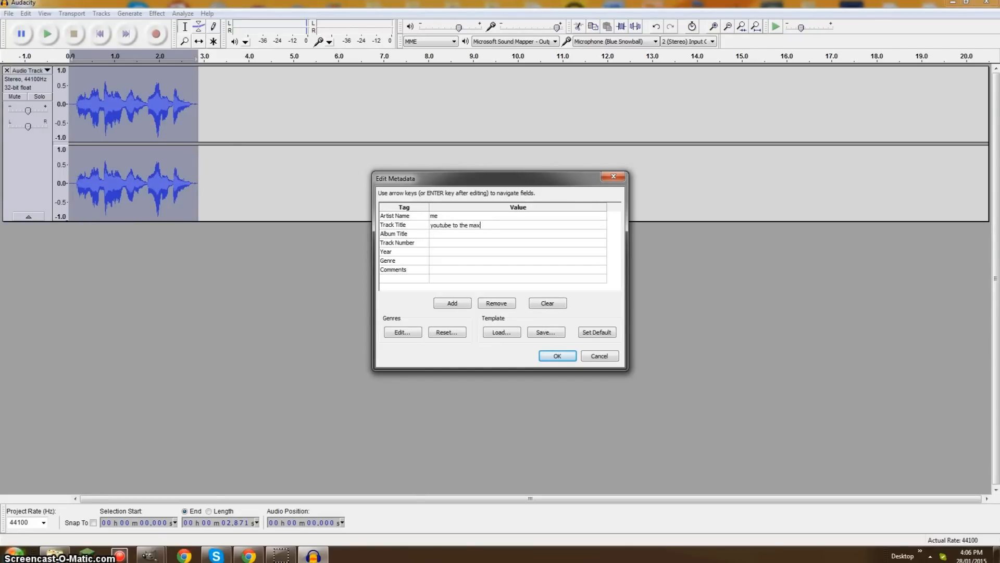
{"action": "left_click", "coordinate": [517, 233]}
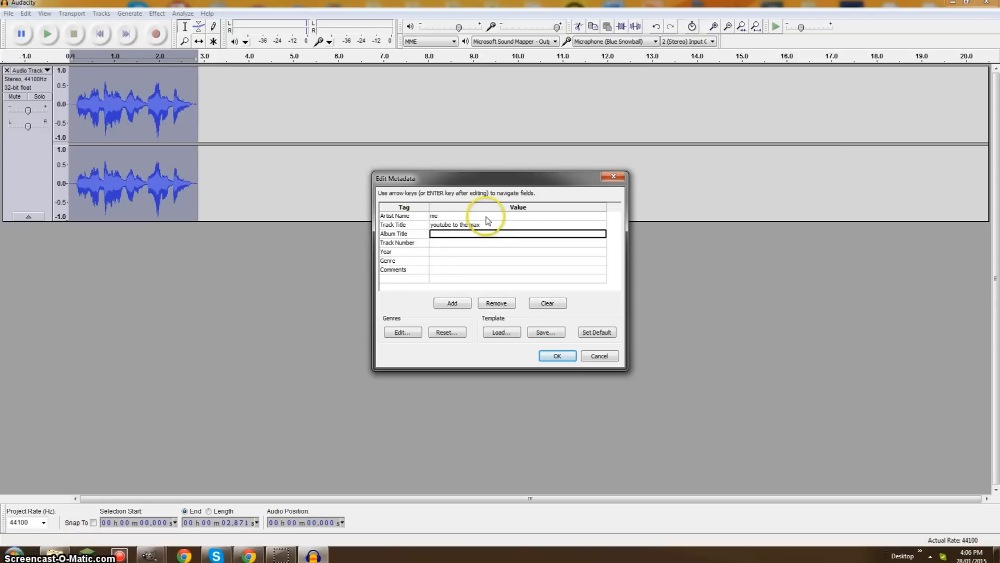
{"action": "type", "text": "sweg"}
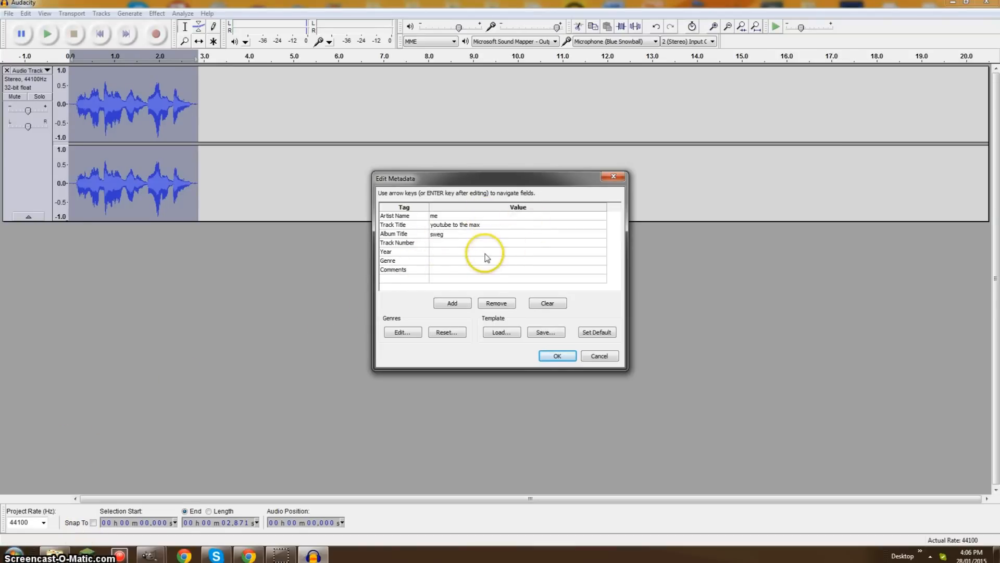
{"action": "type", "text": "123 1"}
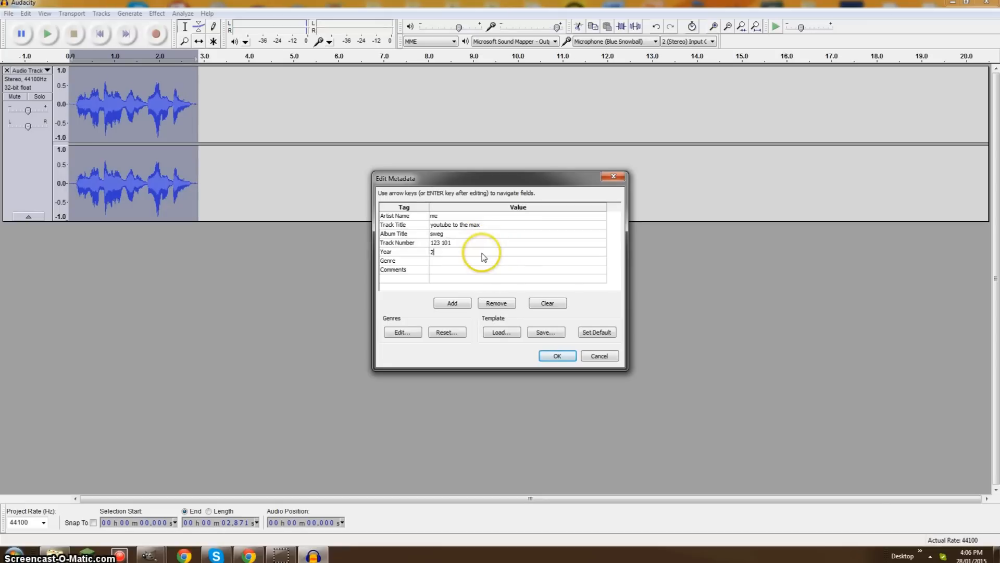
{"action": "type", "text": "016"}
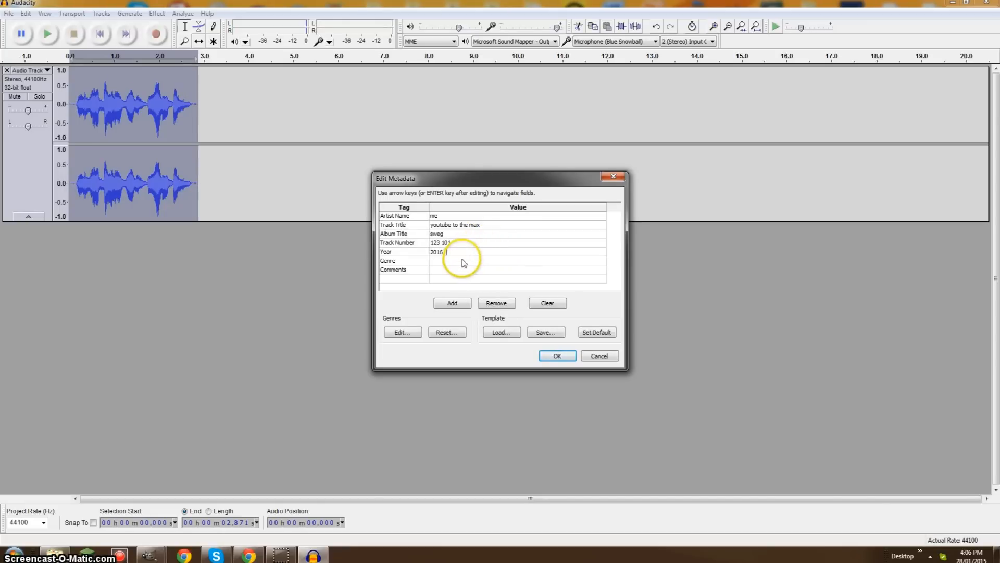
Enter genre 'hip rock' and comment 'i hes sweg gig', then confirm the tags to finish the export.
{"action": "left_click", "coordinate": [517, 261]}
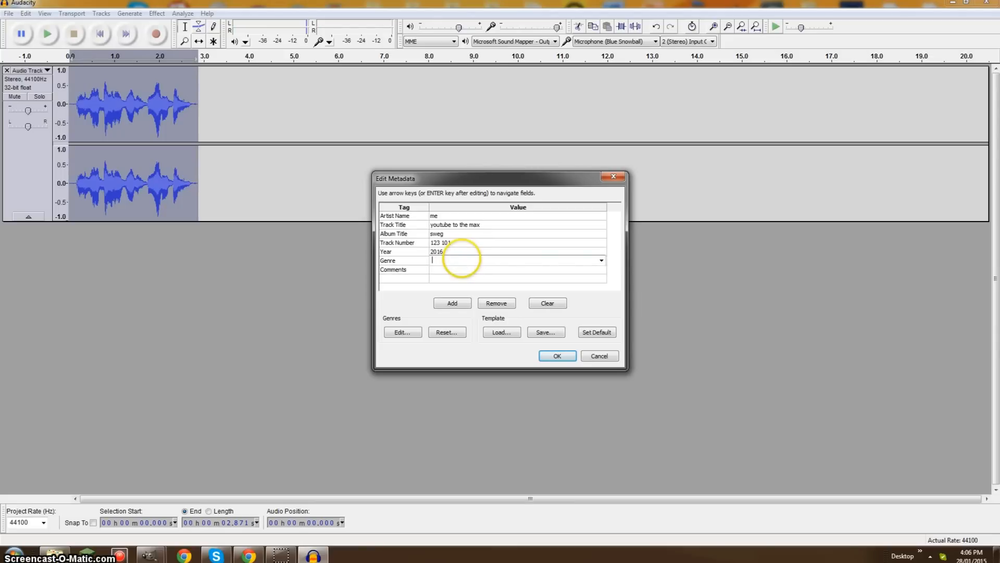
{"action": "type", "text": "hip hop /"}
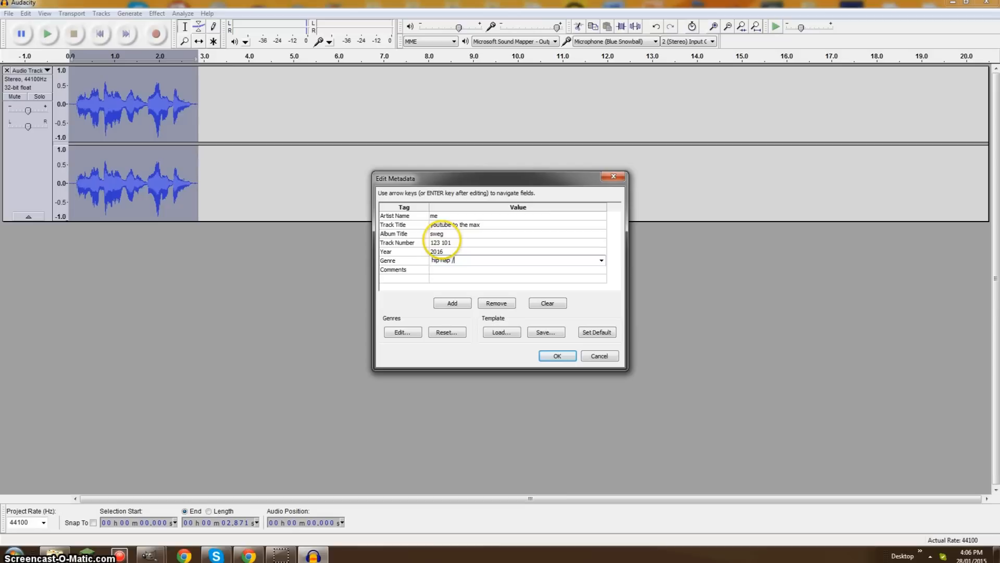
{"action": "type", "text": "rock"}
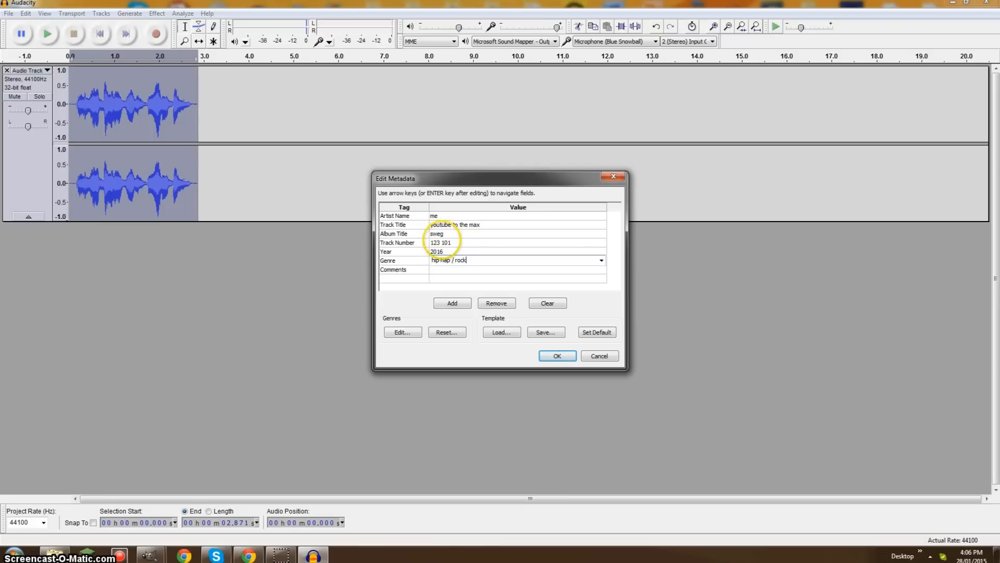
{"action": "left_click", "coordinate": [517, 268]}
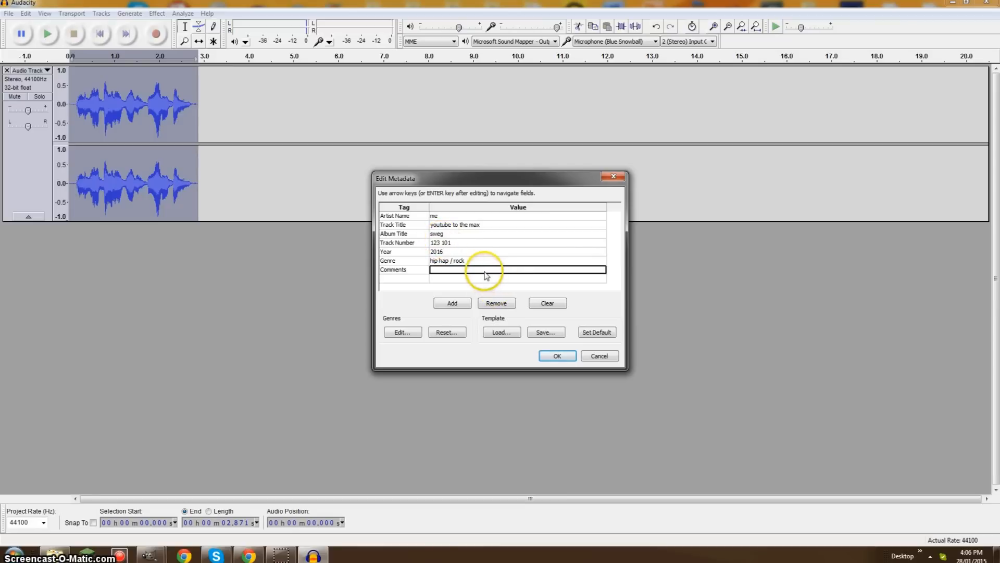
{"action": "type", "text": "i hes s"}
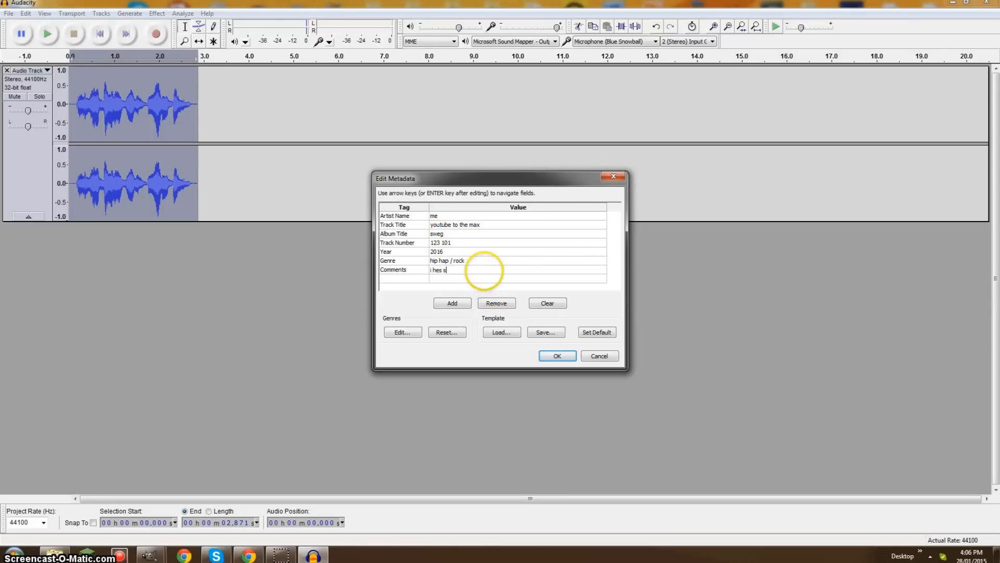
{"action": "type", "text": "weg gigaty go"}
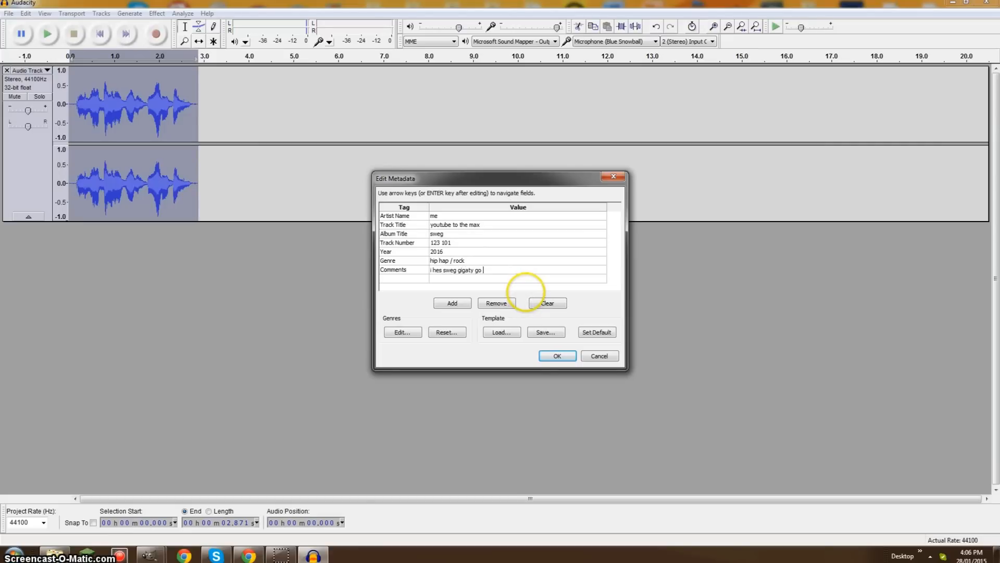
{"action": "left_click", "coordinate": [557, 356]}
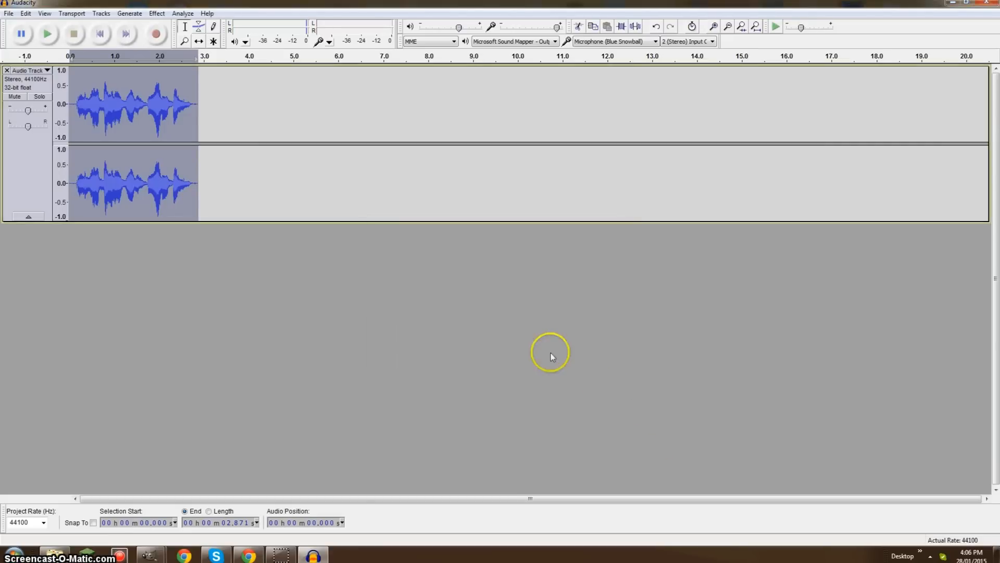
{"action": "mouse_move", "coordinate": [388, 433]}
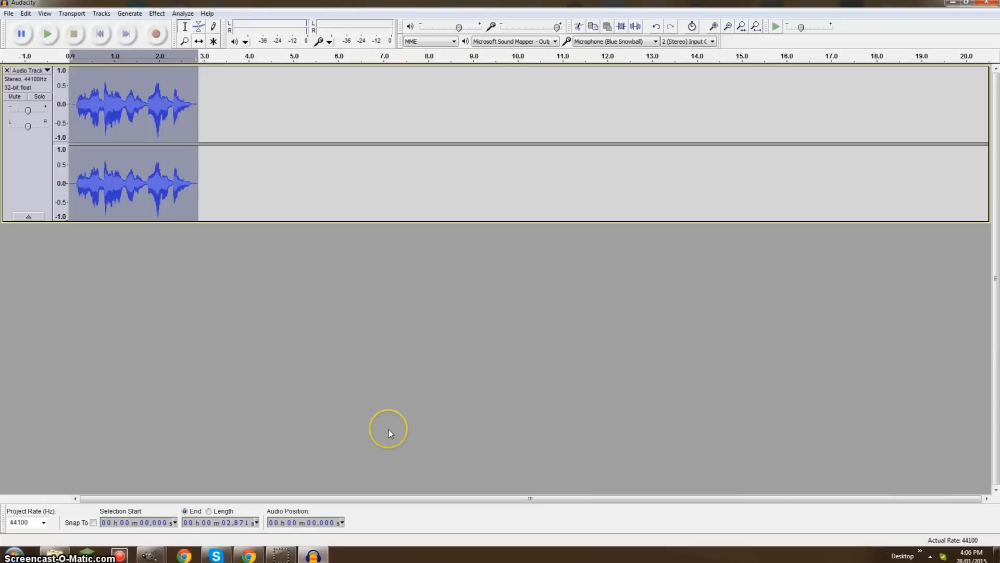
{"action": "mouse_move", "coordinate": [455, 394]}
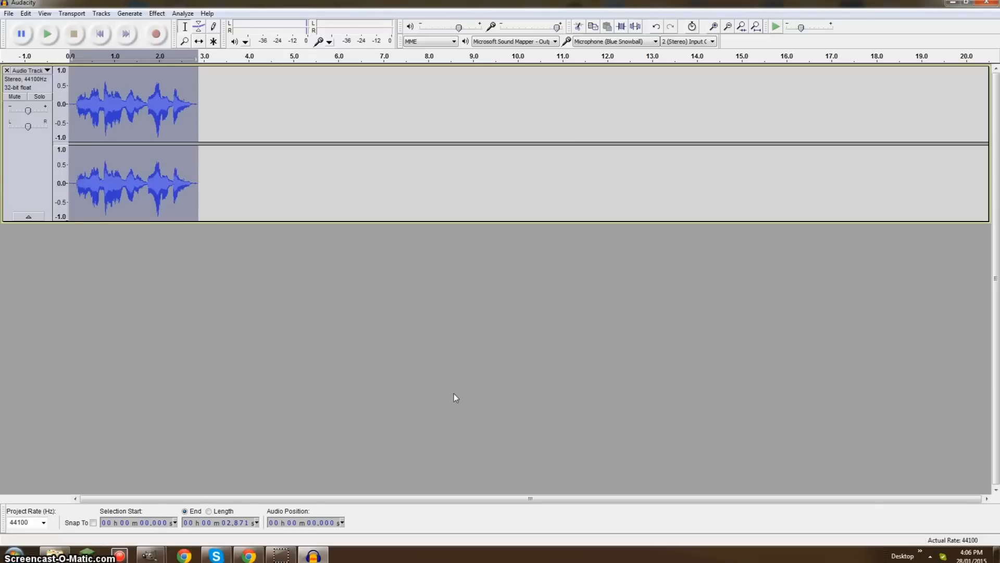
{"action": "mouse_move", "coordinate": [461, 389]}
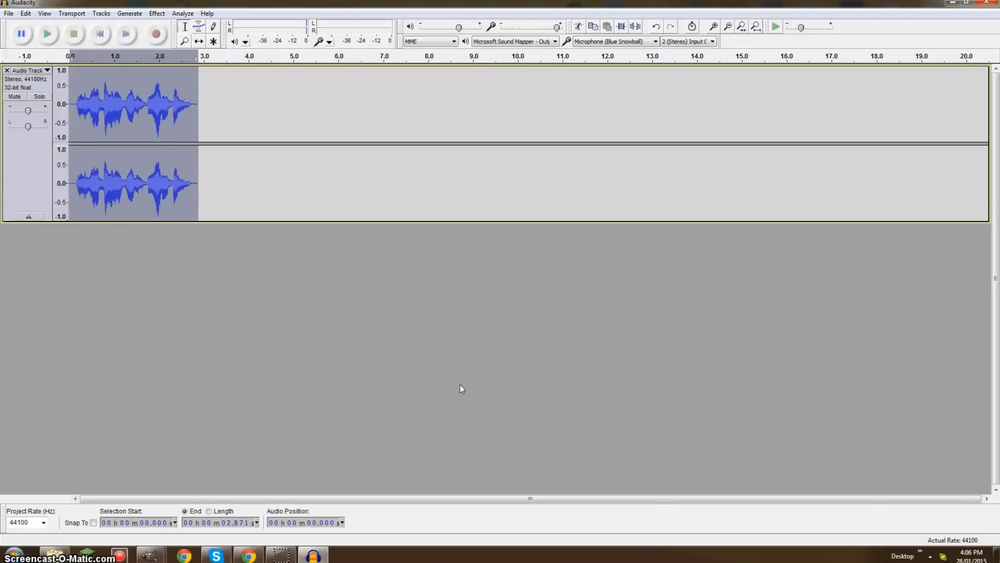